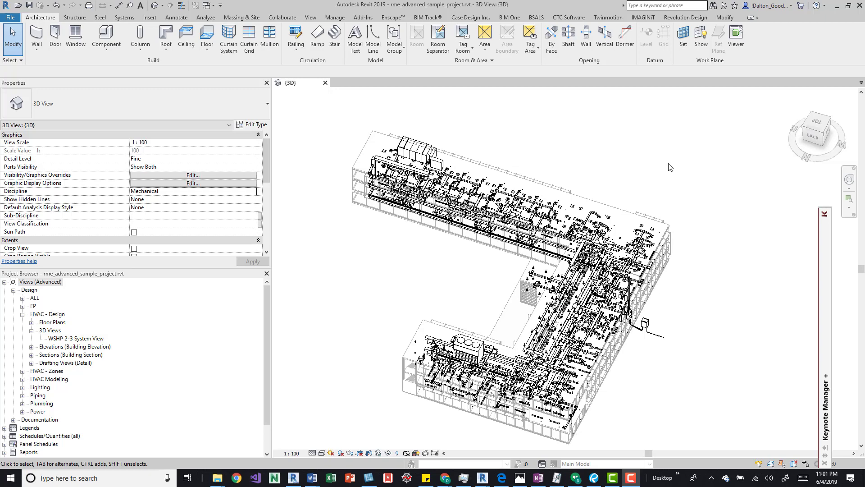
mouse_move(511, 141)
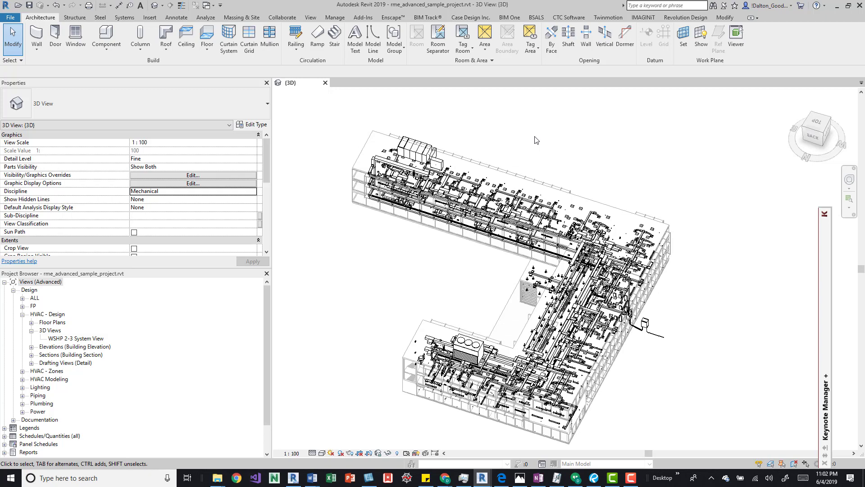
mouse_move(456, 313)
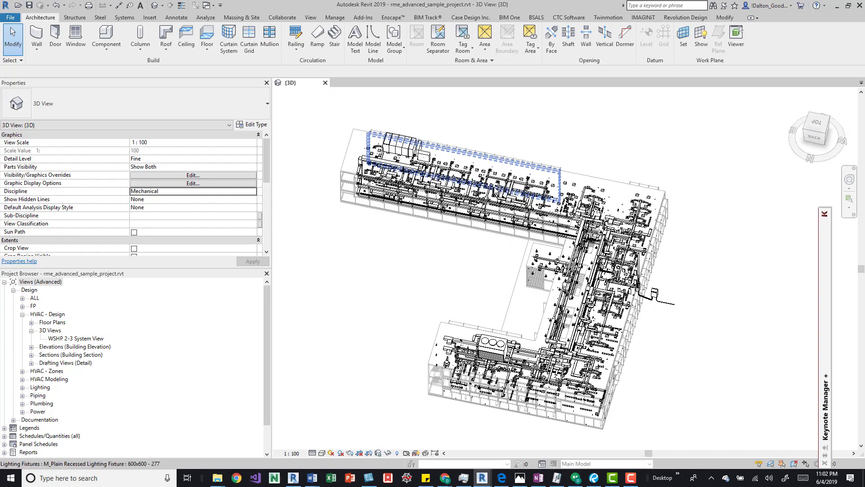
In Visibility/Graphics, review the Revit Links tab and expand the rac_advanced_sample_project.rvt entry.
click(541, 122)
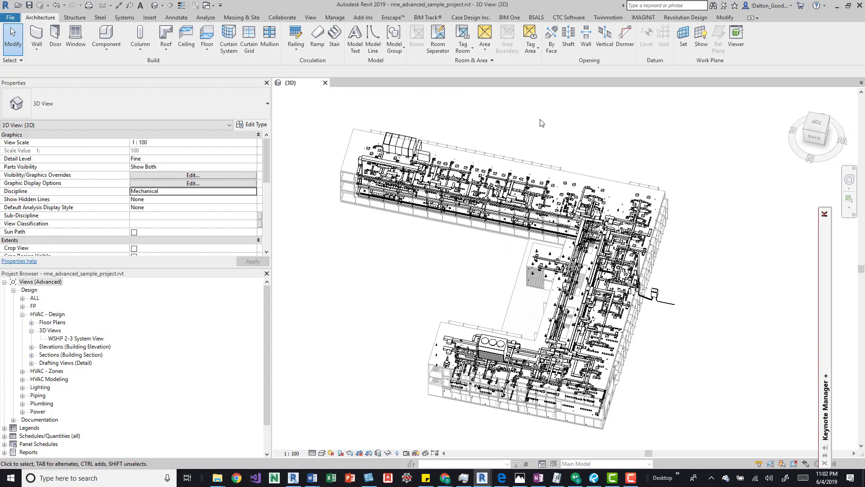
click(192, 175)
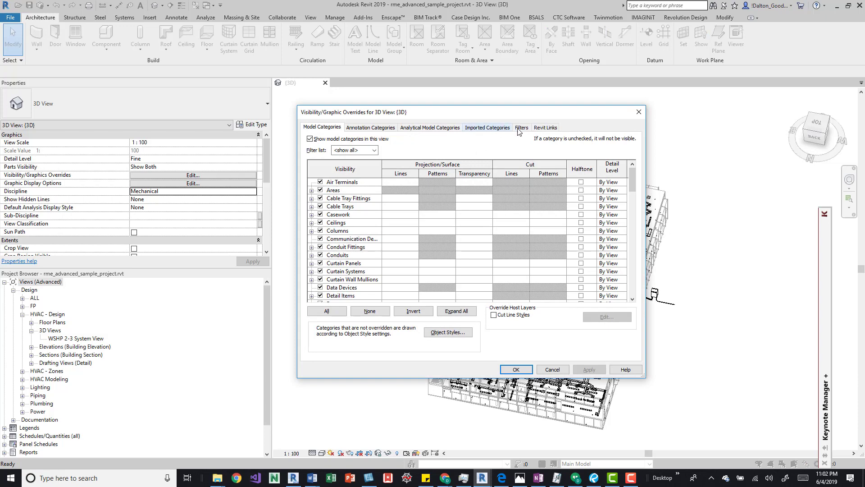
click(544, 127)
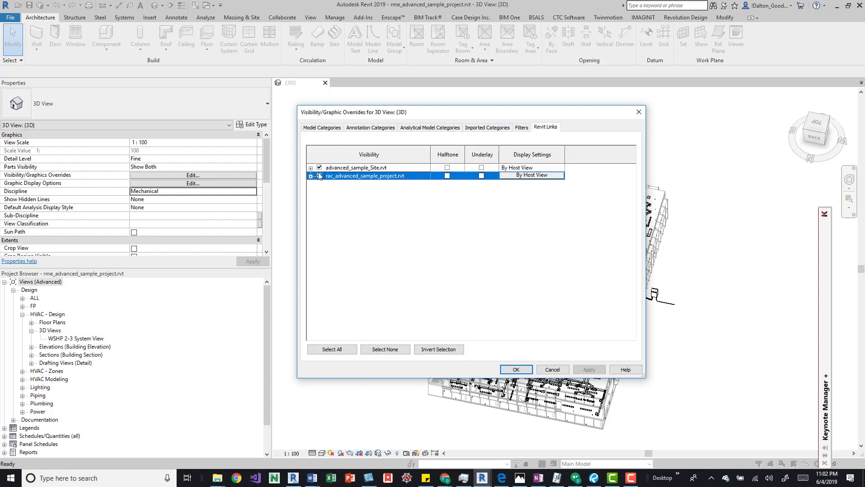
click(515, 369)
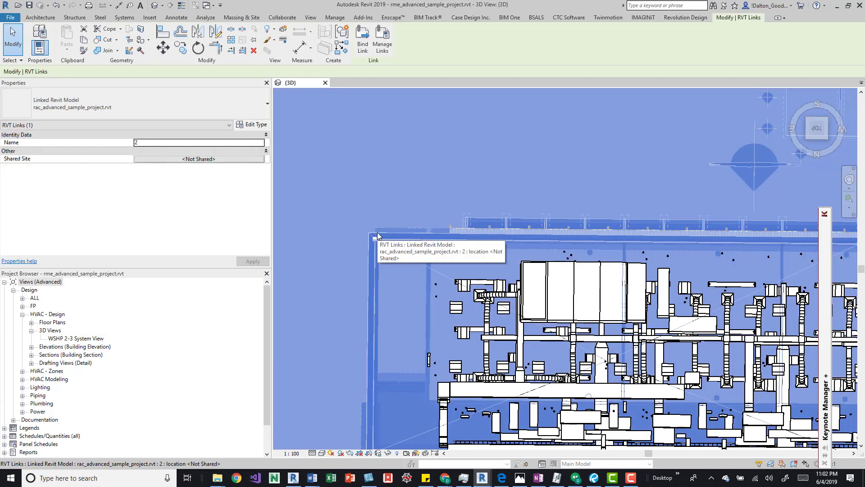
click(378, 236)
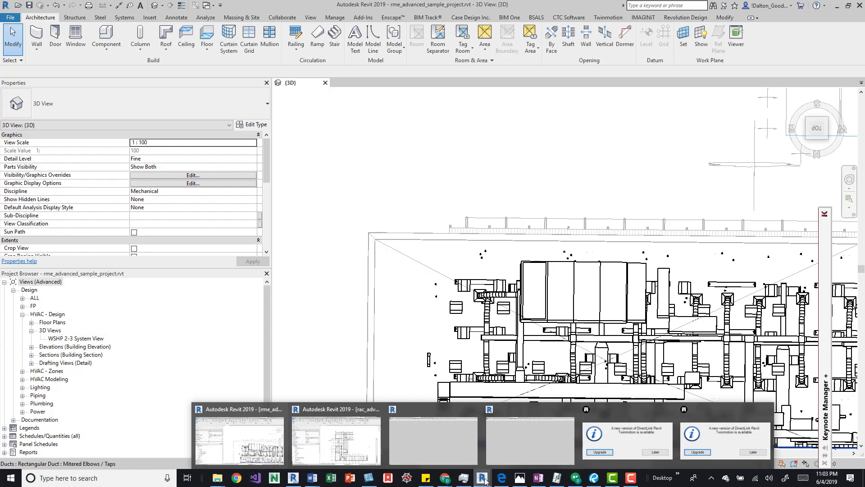
Start a second Revit 2019 session from the taskbar icon's menu.
right_click(482, 478)
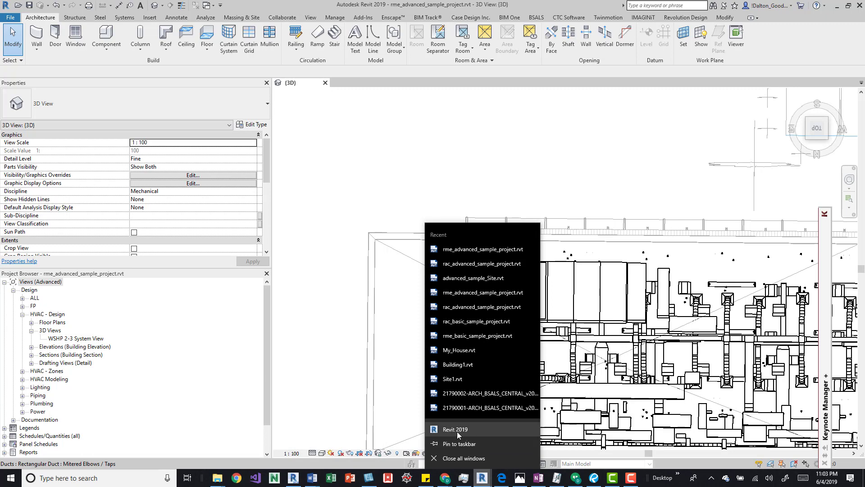
click(481, 477)
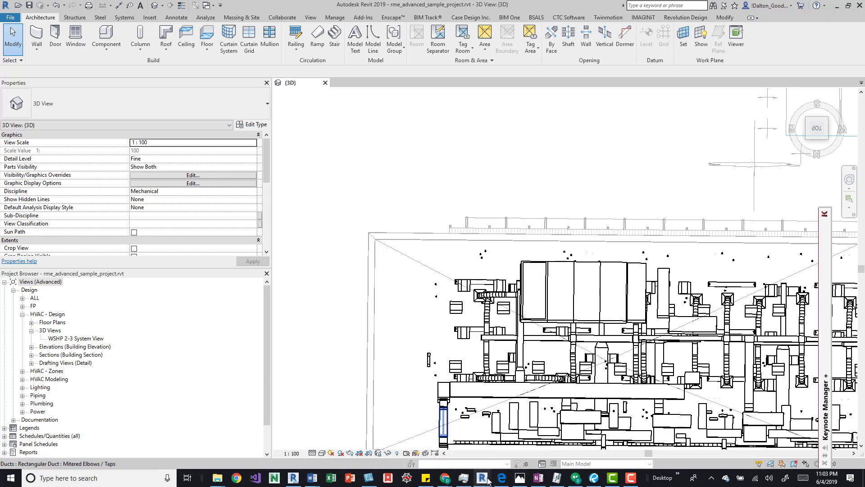
mouse_move(483, 478)
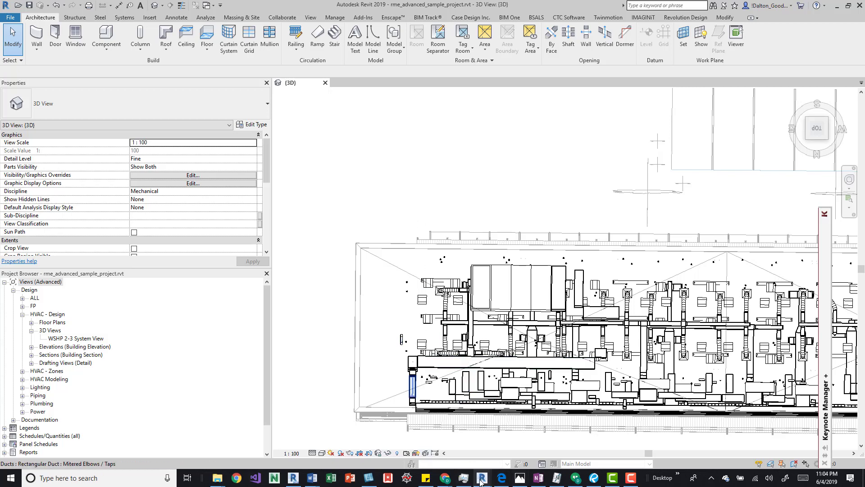
mouse_move(482, 478)
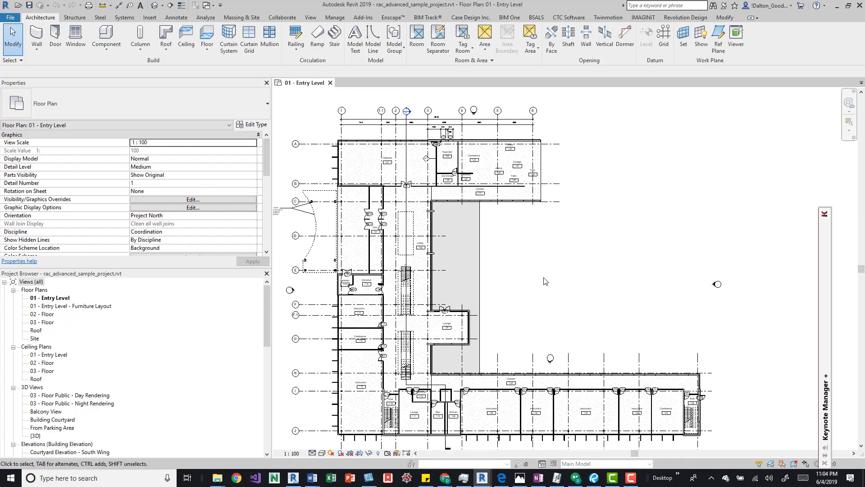
mouse_move(661, 246)
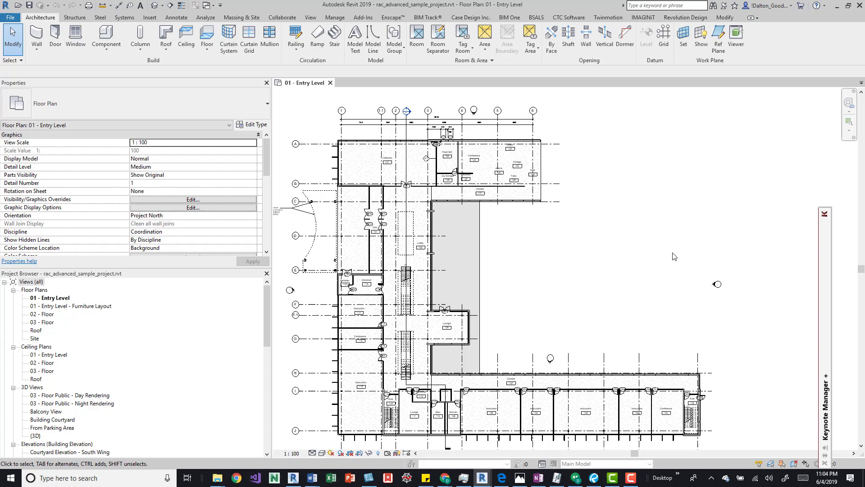
mouse_move(711, 232)
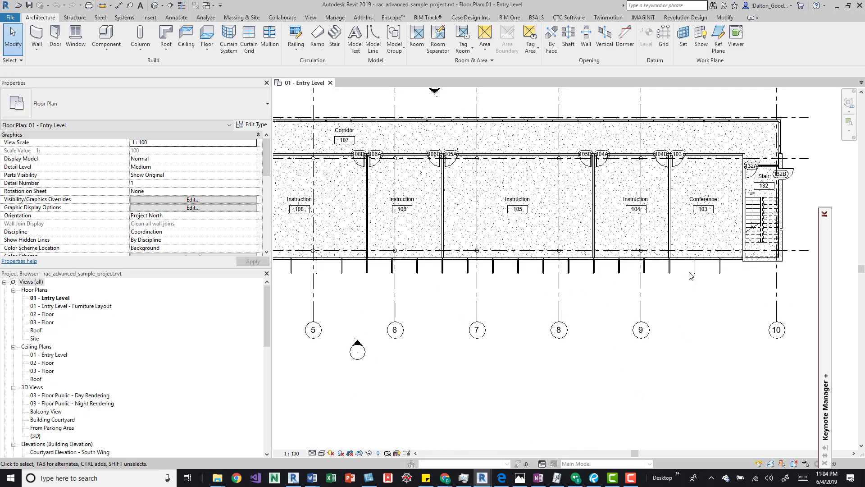
Select the elements along the south wing's exterior curtain wall.
click(689, 261)
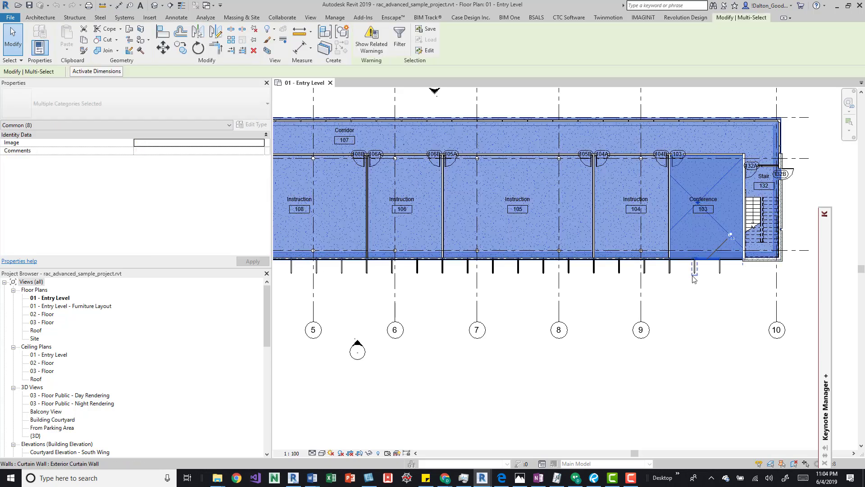
Filter the selection down to curtain panels and mullions.
click(400, 39)
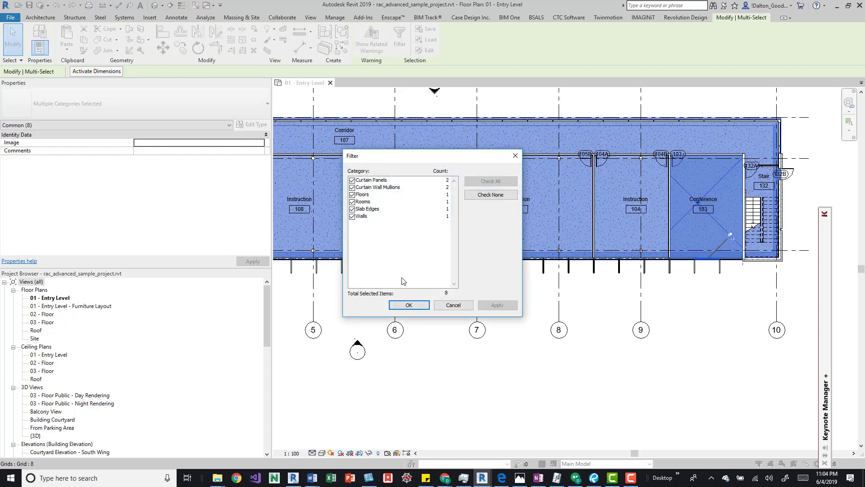
click(489, 194)
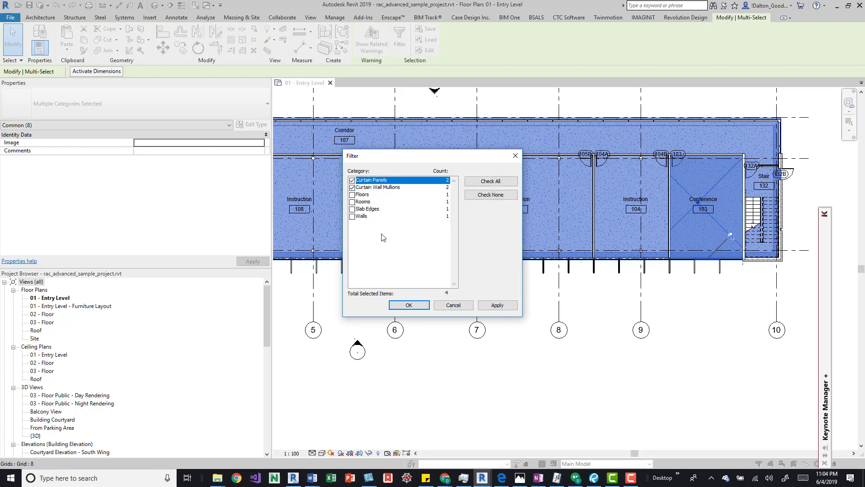
click(408, 305)
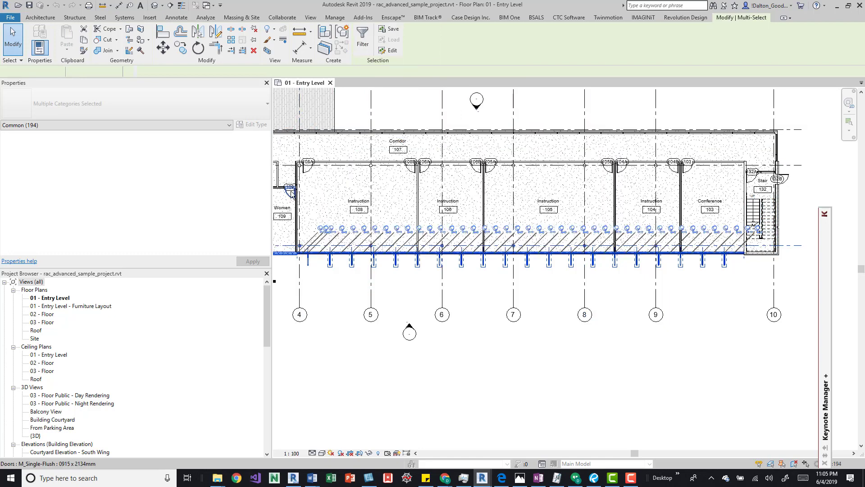
Refilter the larger selection to Curtain Panels, Curtain Wall Grids, Mullions and Walls.
click(362, 39)
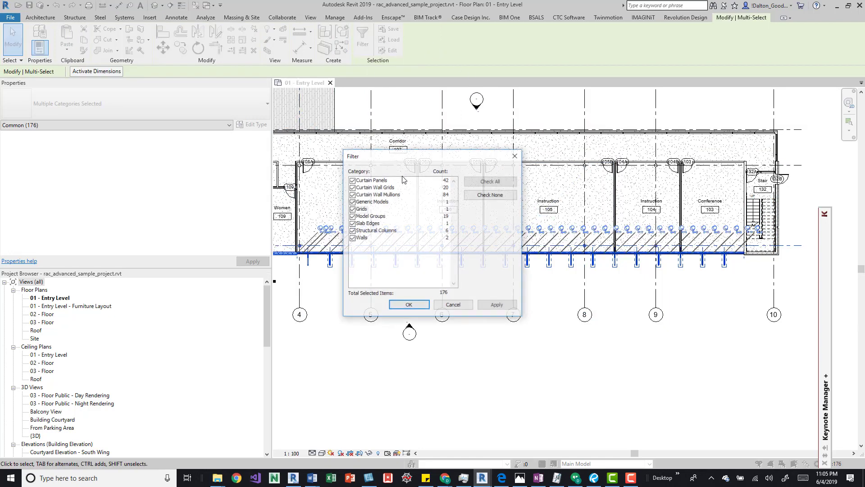
click(489, 195)
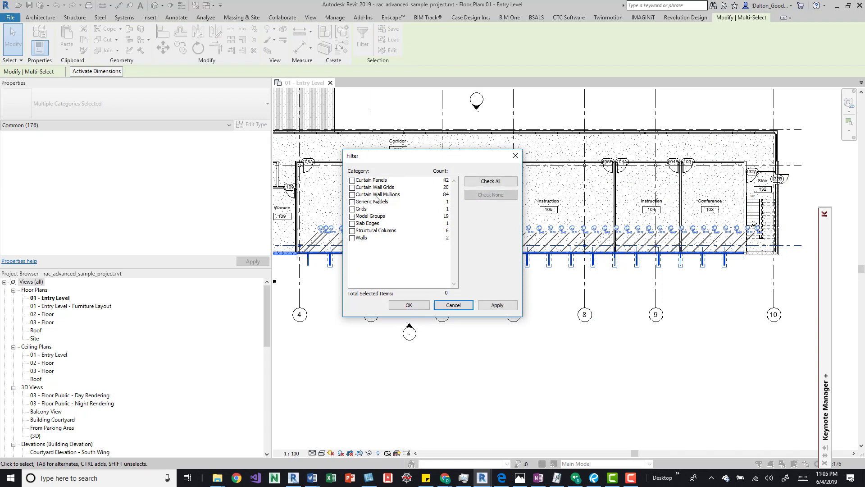
click(352, 187)
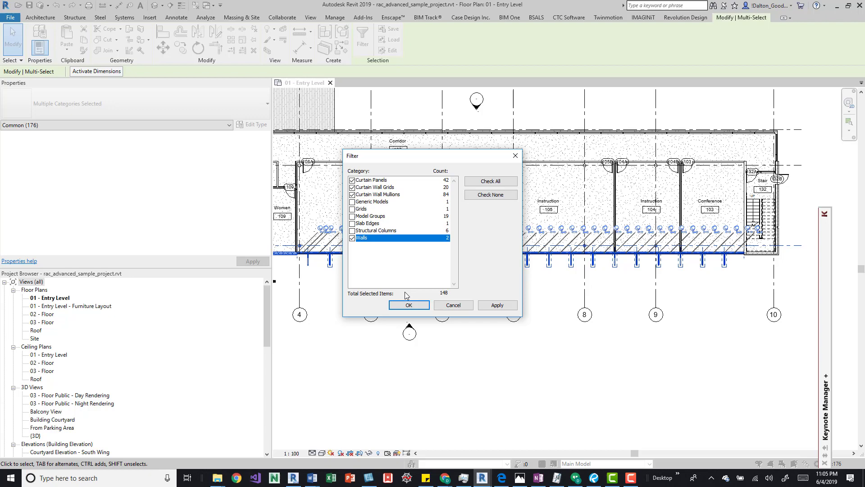
click(408, 305)
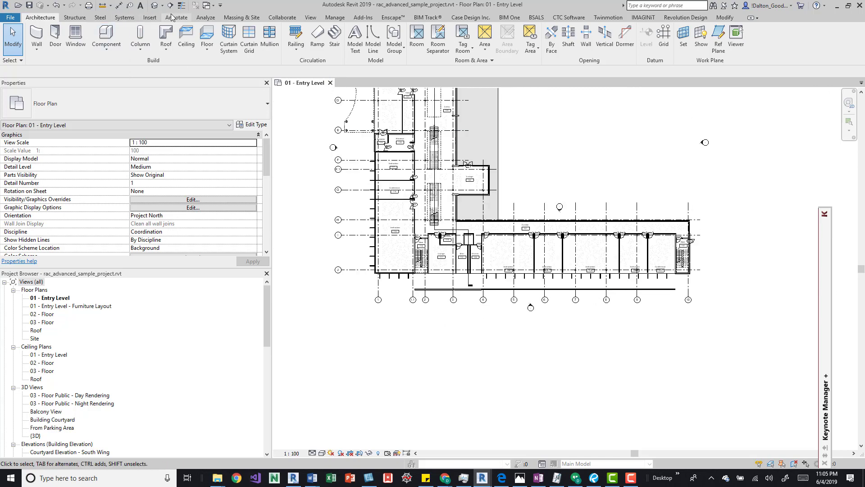
Switch to the rme_advanced_sample_project.rvt window and show the Manage commands.
double_click(34, 435)
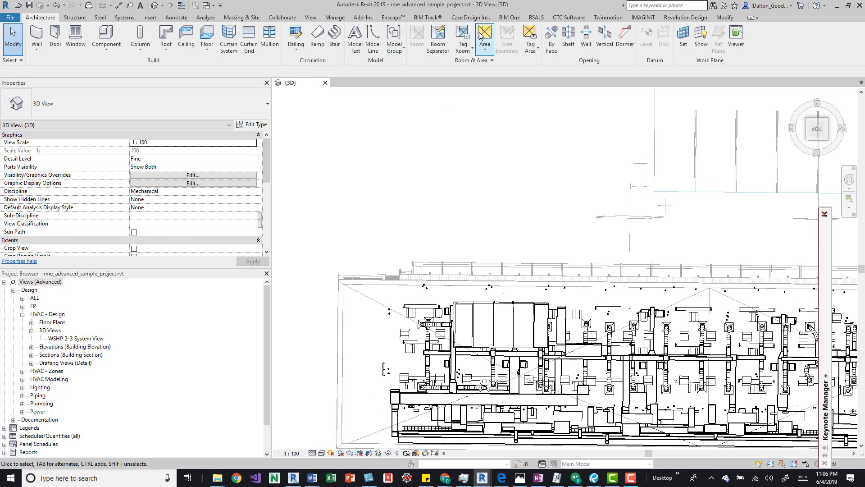
click(334, 17)
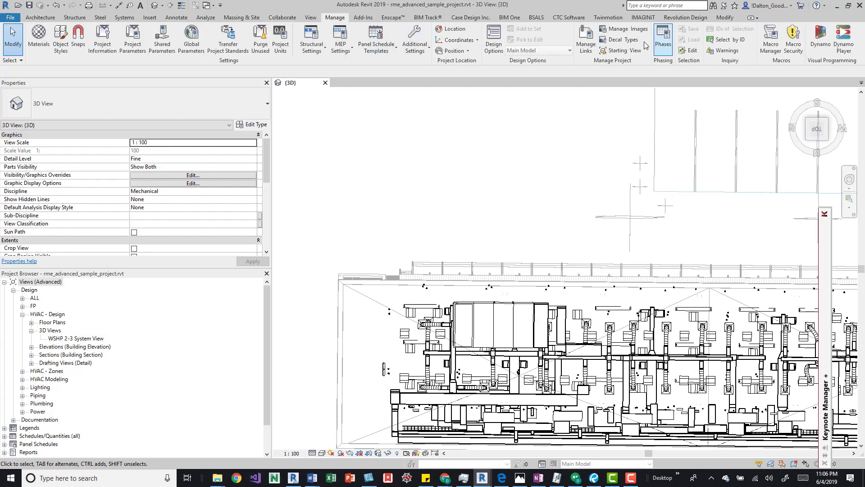
In Manage Links, reload rac_advanced_sample_project.rvt and confirm with OK.
click(585, 39)
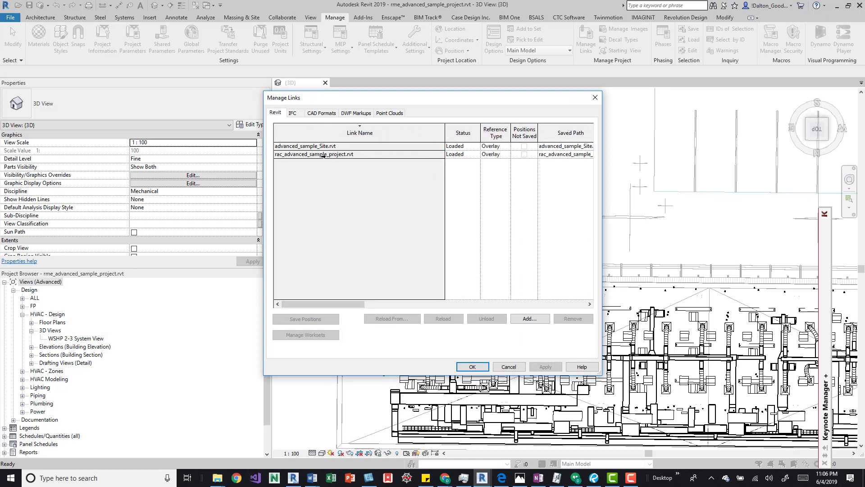
click(358, 154)
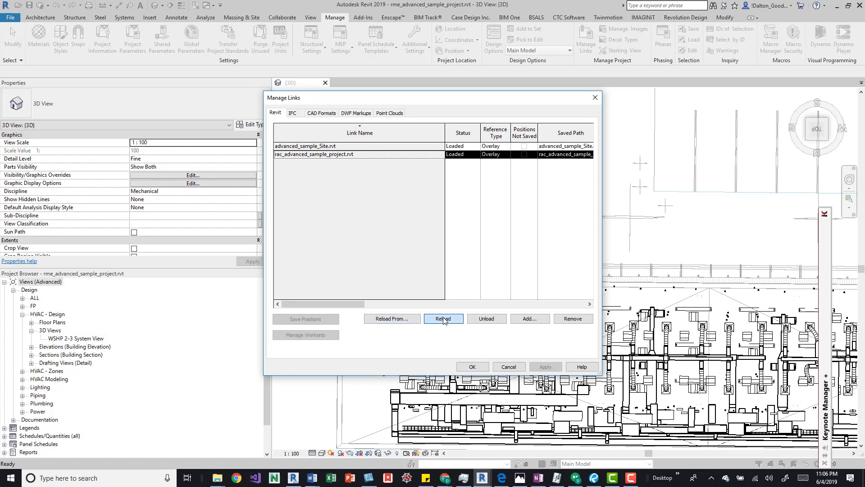
click(443, 319)
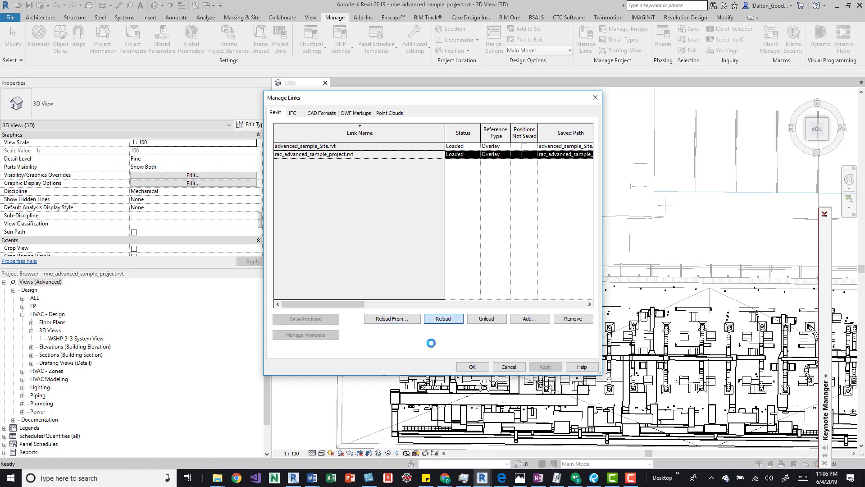
click(472, 367)
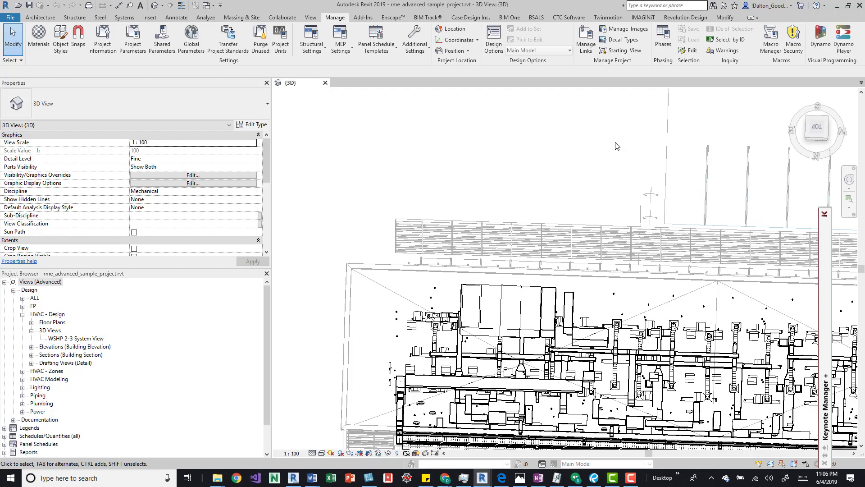
mouse_move(524, 156)
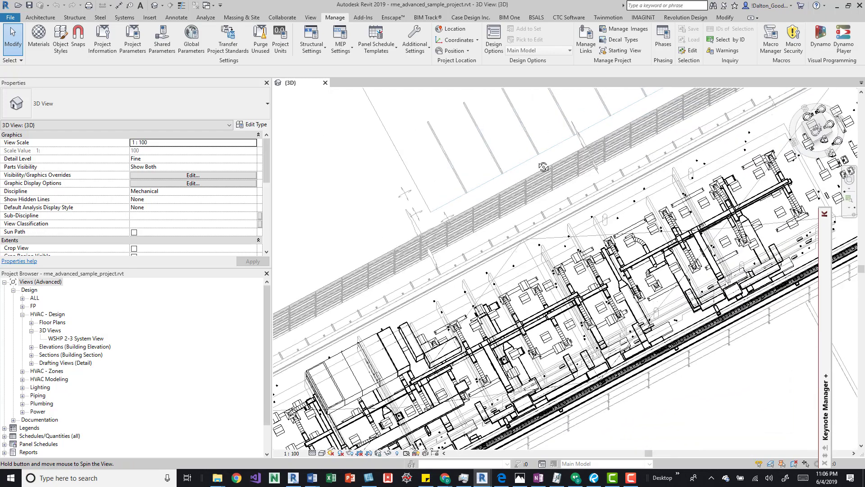
drag(544, 166, 462, 175)
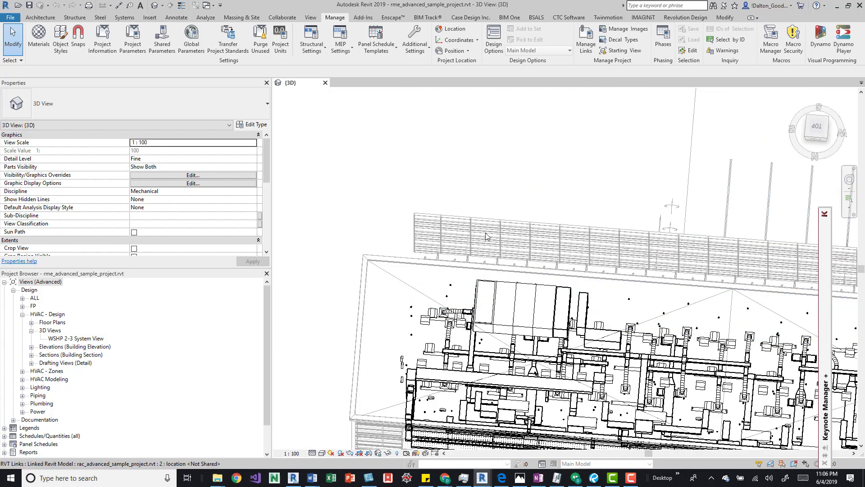
mouse_move(486, 236)
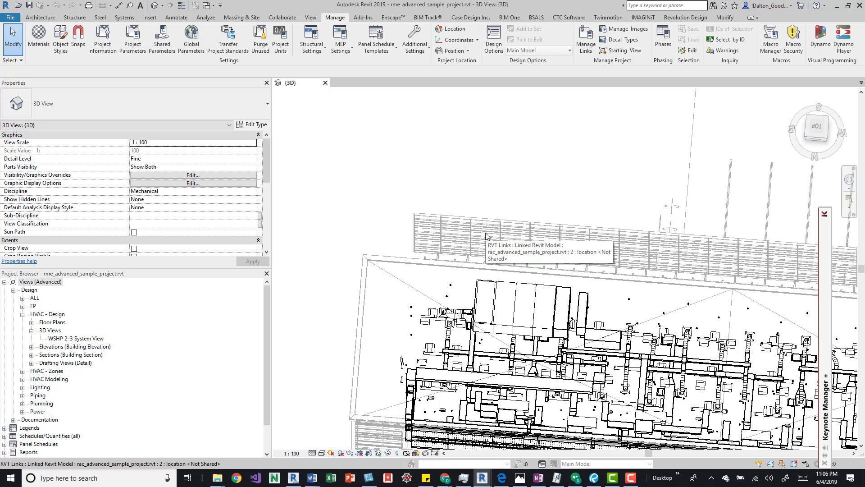